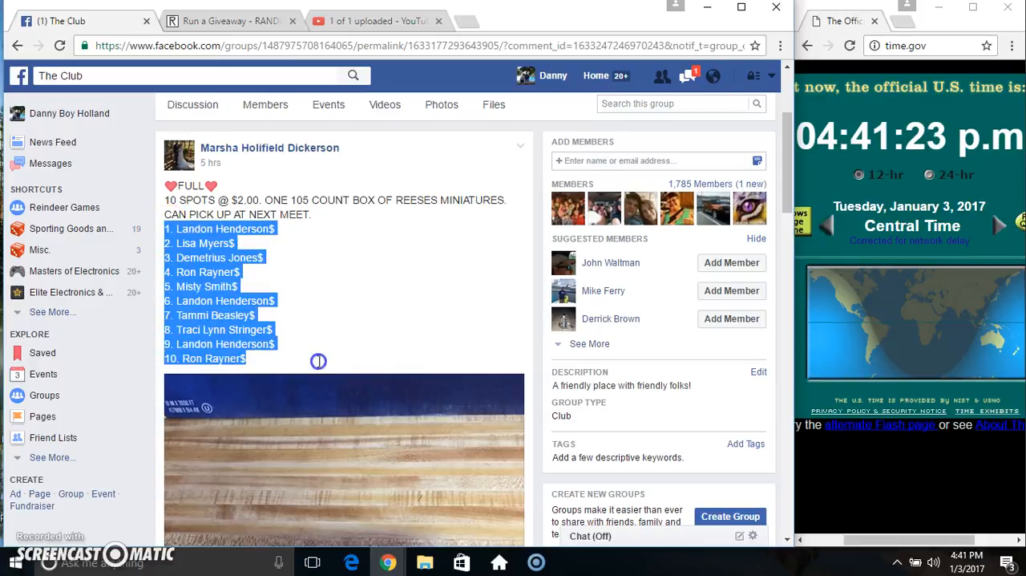
Scroll down to the giveaway post's comments and check the current date and time.
{"action": "scroll", "scroll_direction": "down", "scroll_amount": 3}
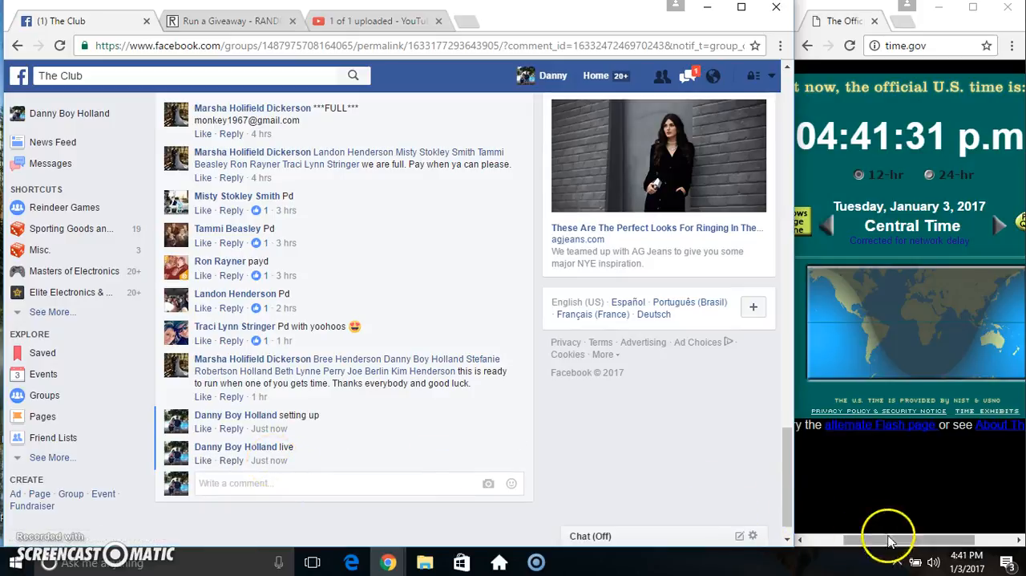
{"action": "left_click", "coordinate": [967, 556]}
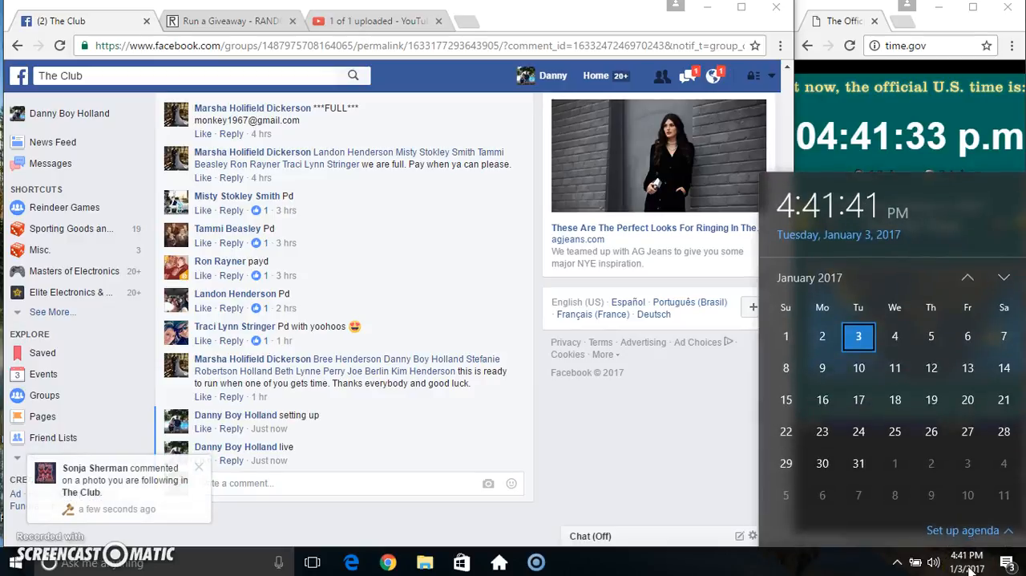
{"action": "left_click", "coordinate": [225, 21]}
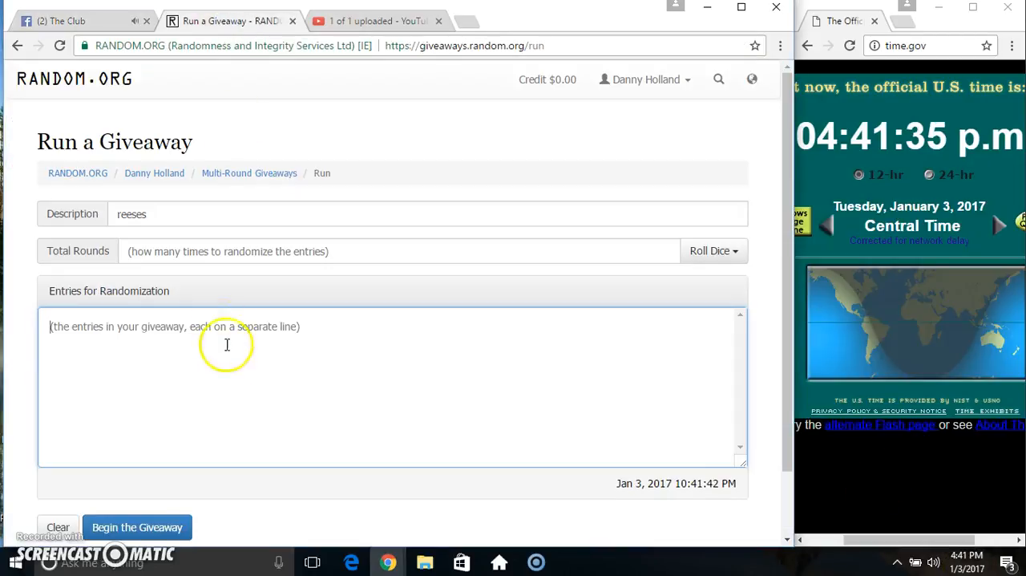
{"action": "type", "text": "Landon Henderson$"}
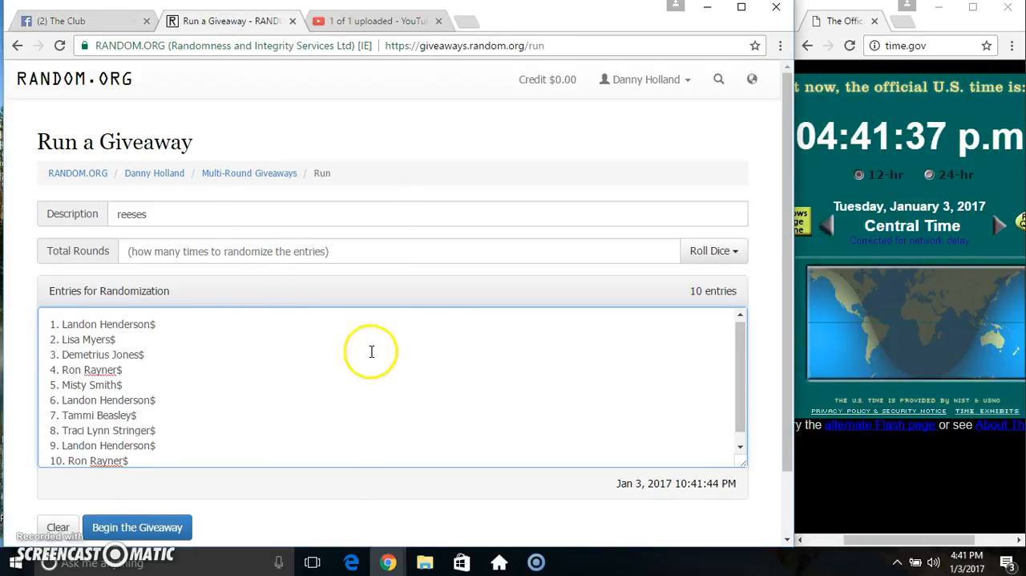
{"action": "left_click", "coordinate": [967, 557]}
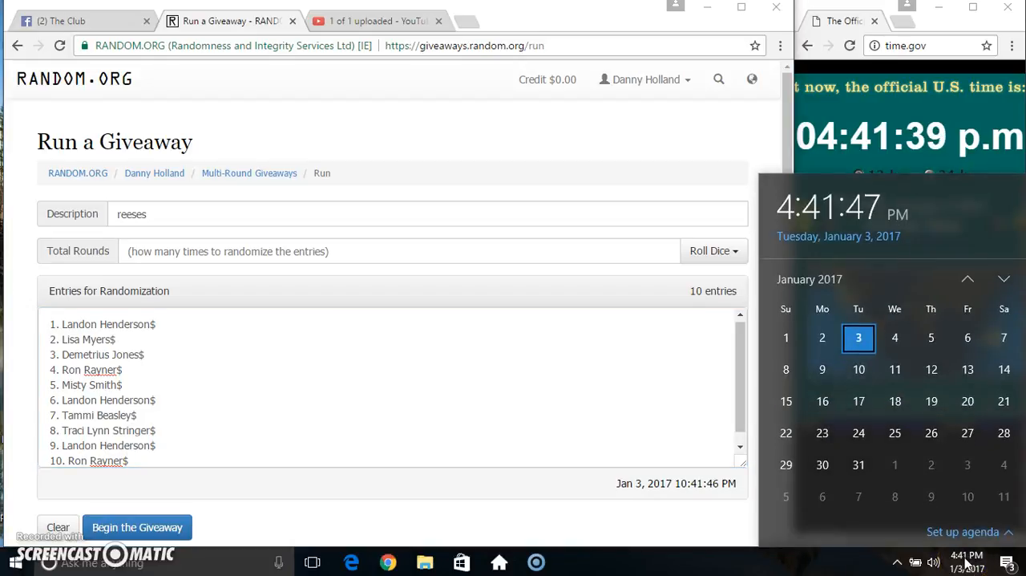
Roll 2d6 twice, dismissing each result, to set Total Rounds to 9.
{"action": "left_click", "coordinate": [713, 250]}
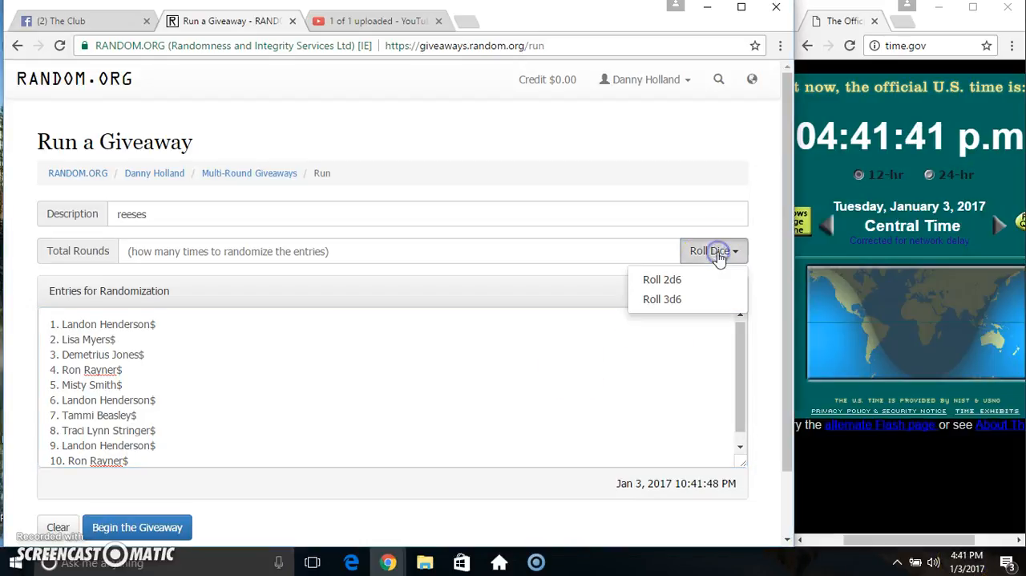
{"action": "left_click", "coordinate": [663, 279]}
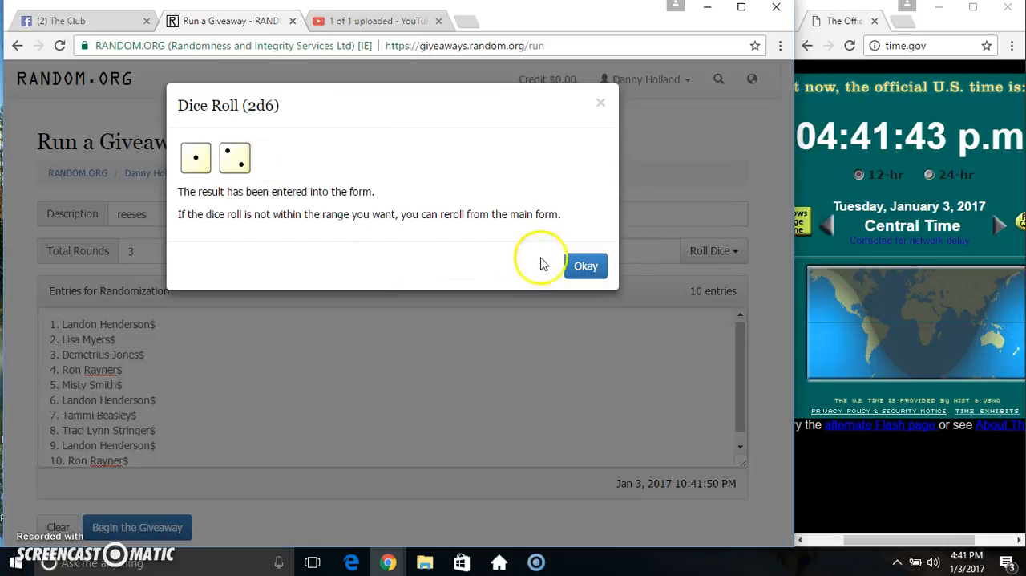
{"action": "left_click", "coordinate": [586, 265]}
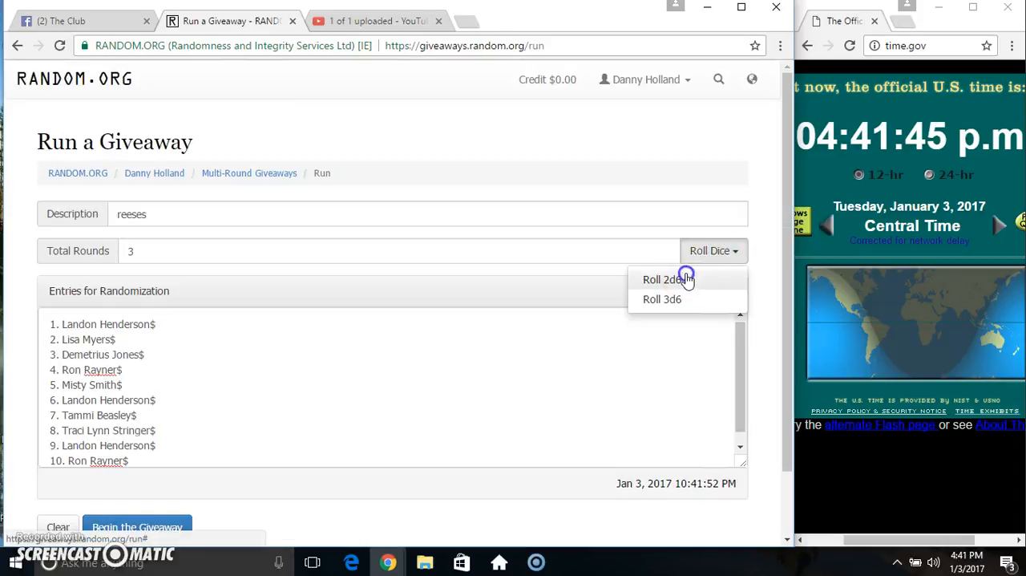
{"action": "left_click", "coordinate": [661, 279]}
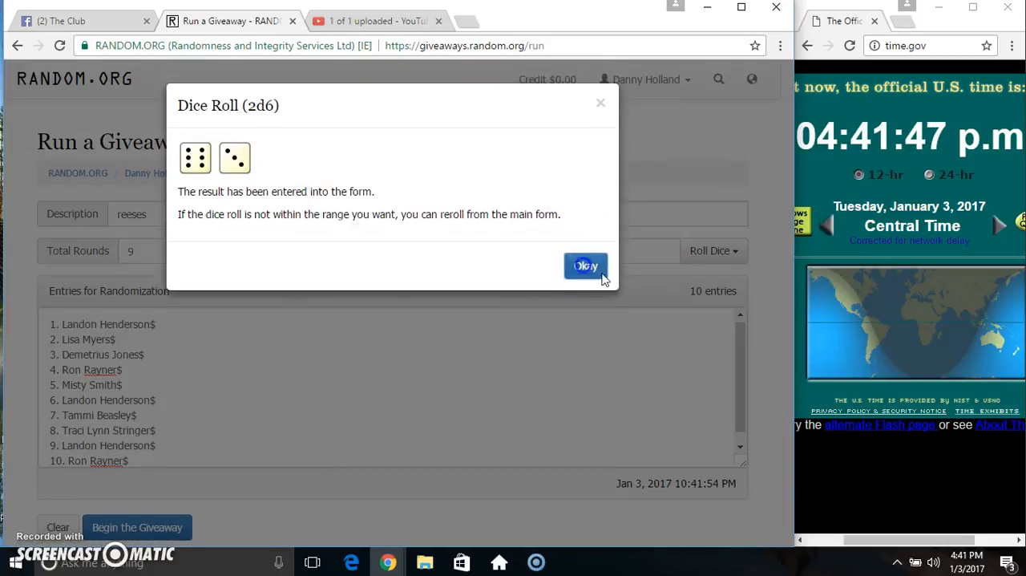
{"action": "left_click", "coordinate": [585, 265]}
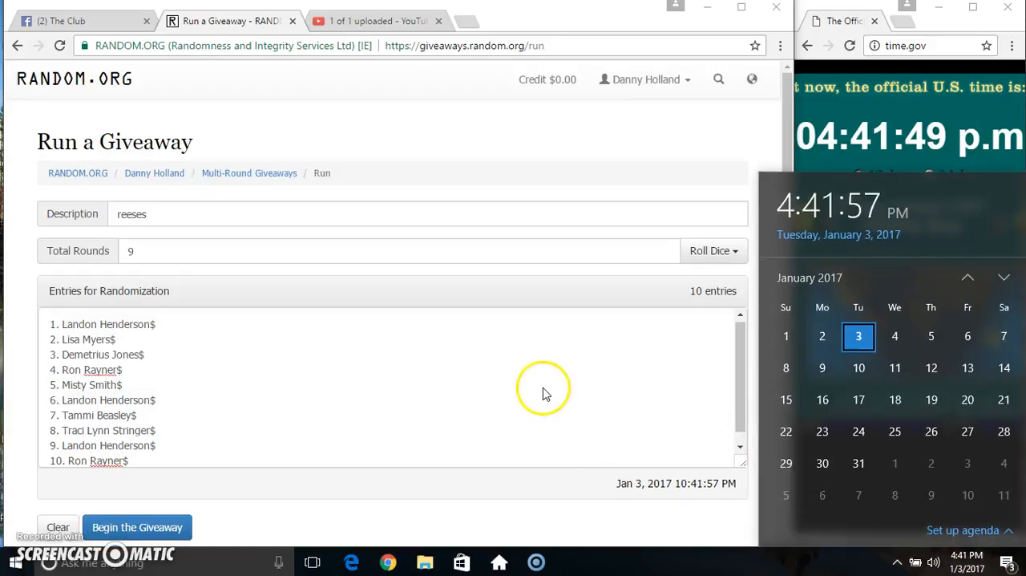
Begin and confirm the giveaway, advance through Next Round, then run the Final Round.
{"action": "left_click", "coordinate": [138, 526]}
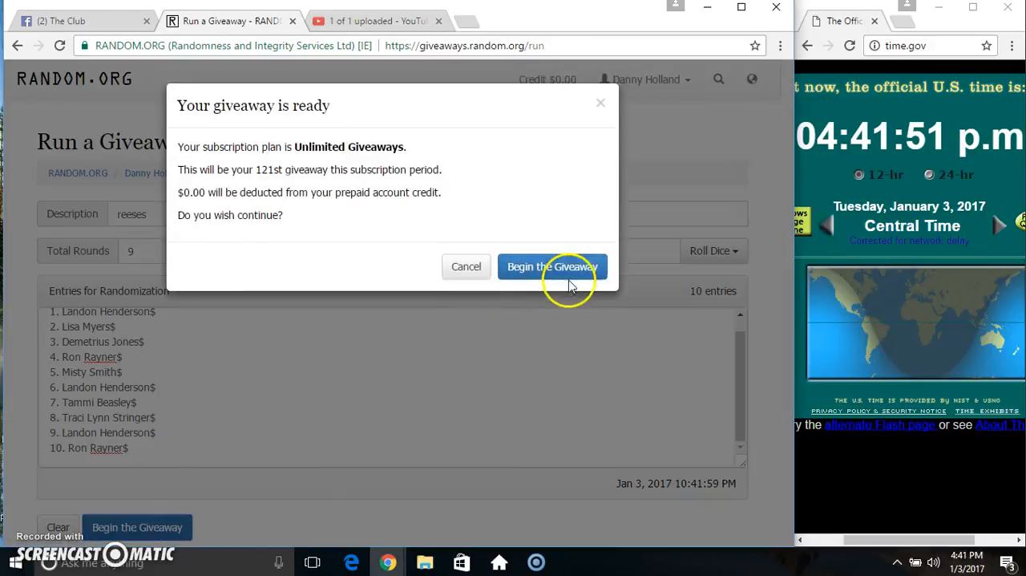
{"action": "left_click", "coordinate": [551, 266]}
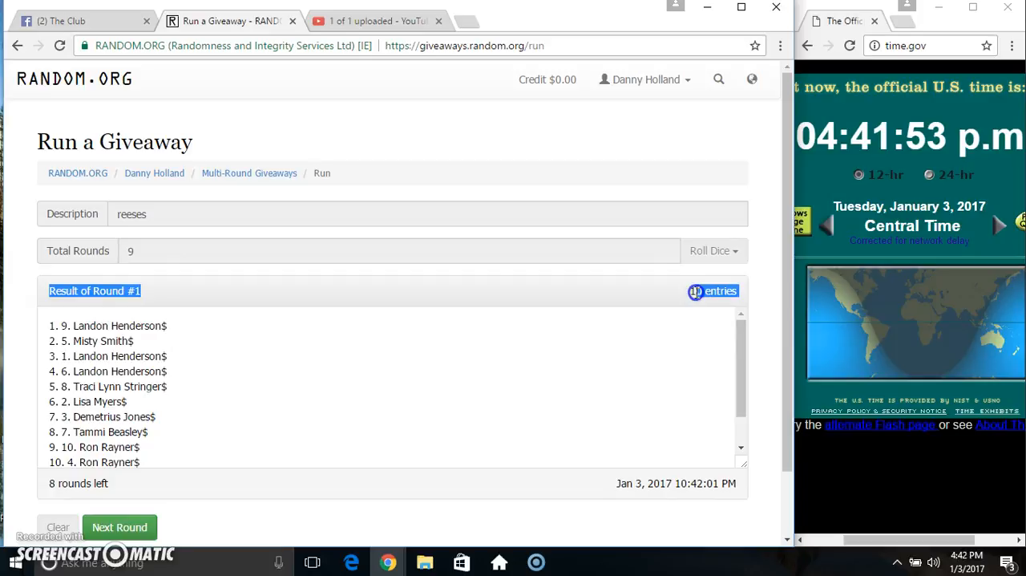
{"action": "left_click", "coordinate": [118, 525]}
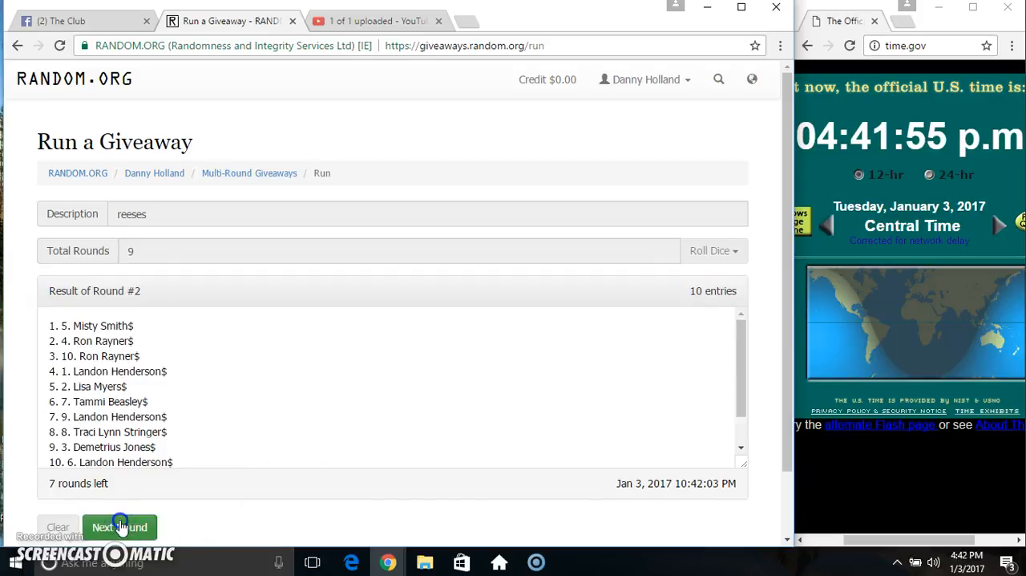
{"action": "left_click", "coordinate": [119, 526]}
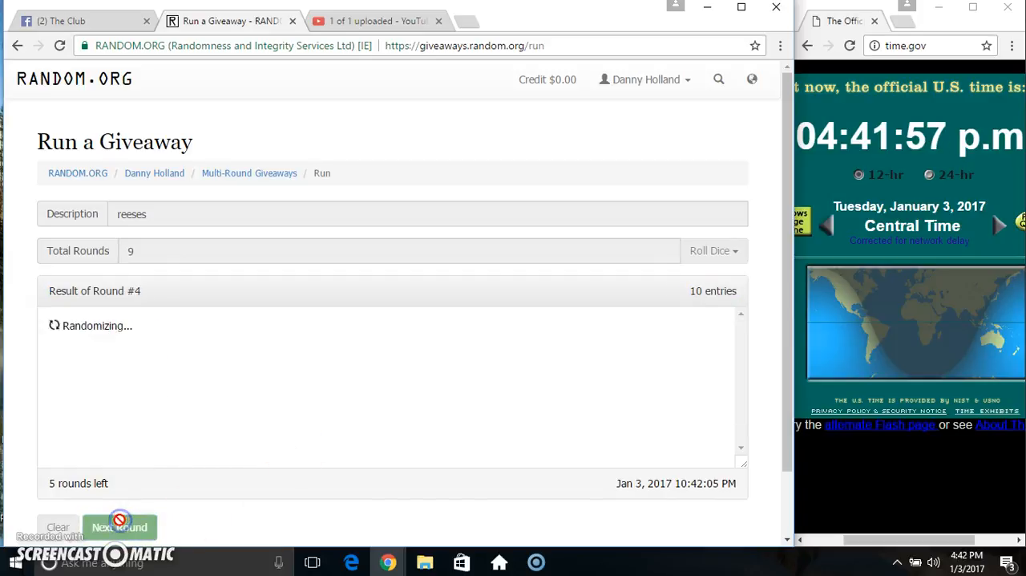
{"action": "left_click", "coordinate": [119, 525]}
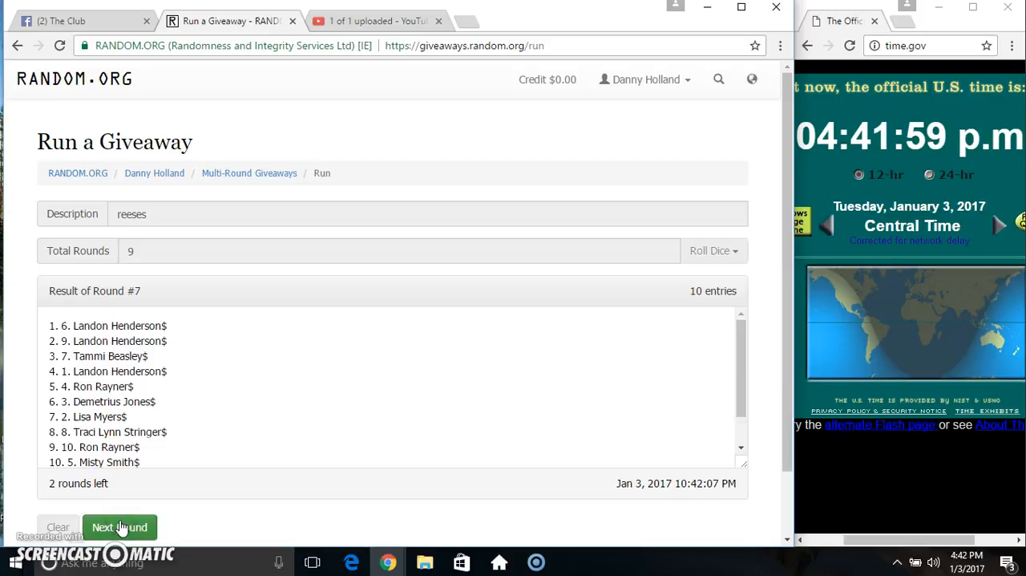
{"action": "left_click", "coordinate": [119, 526]}
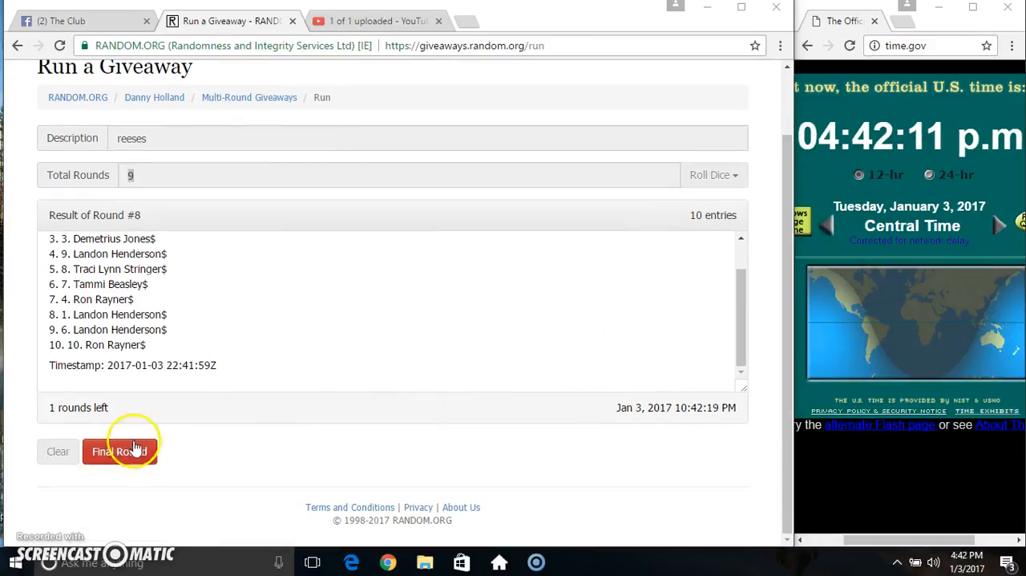
{"action": "left_click", "coordinate": [121, 451]}
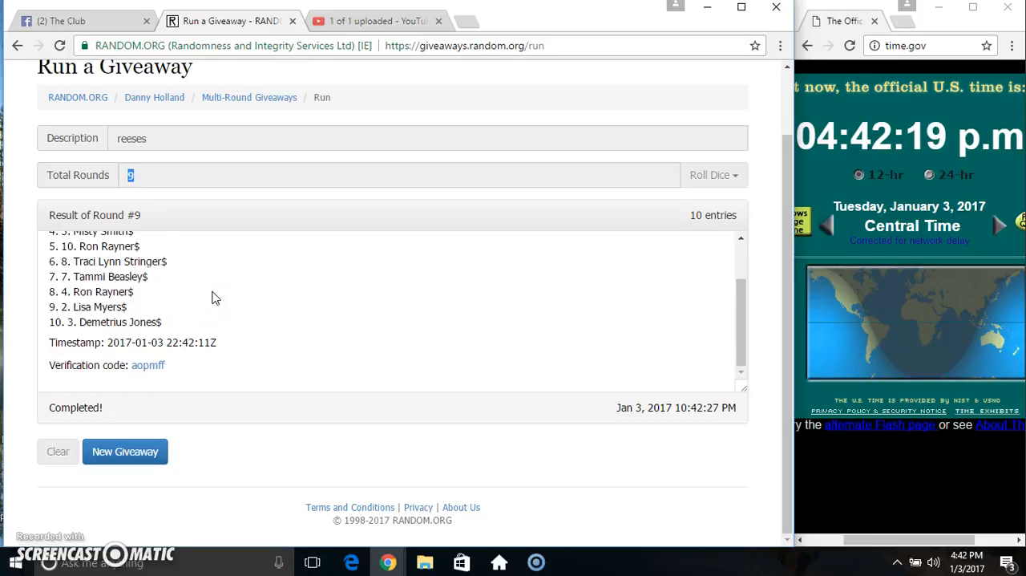
Post 'done' as a comment on the Facebook group post and check the time.
{"action": "left_click", "coordinate": [80, 20]}
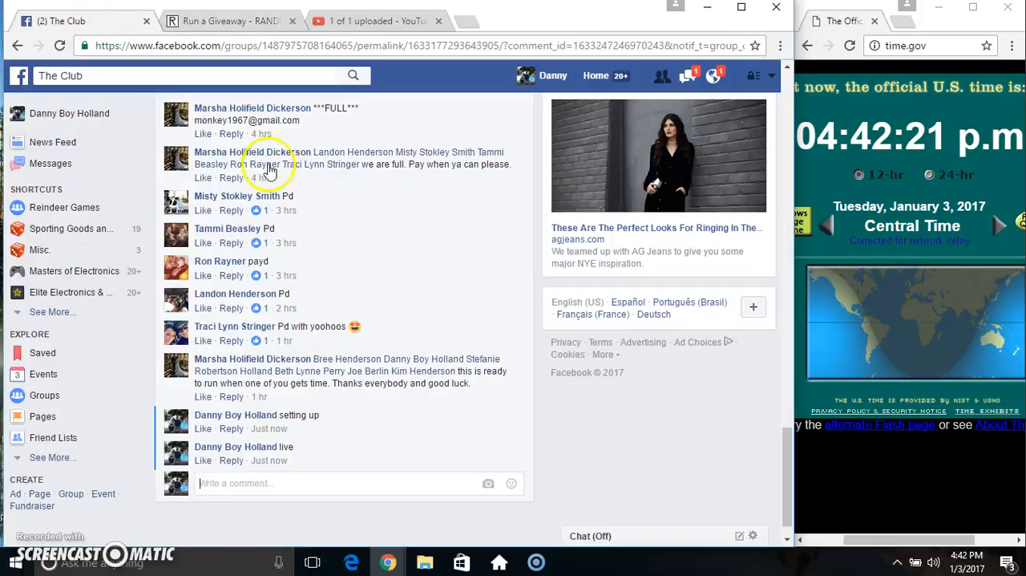
{"action": "type", "text": "done"}
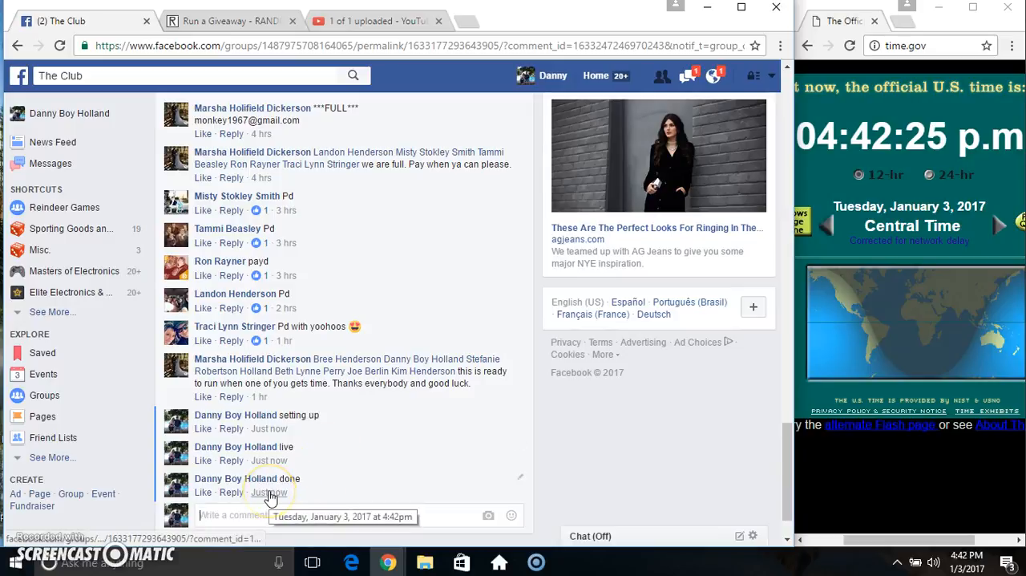
{"action": "left_click", "coordinate": [966, 562]}
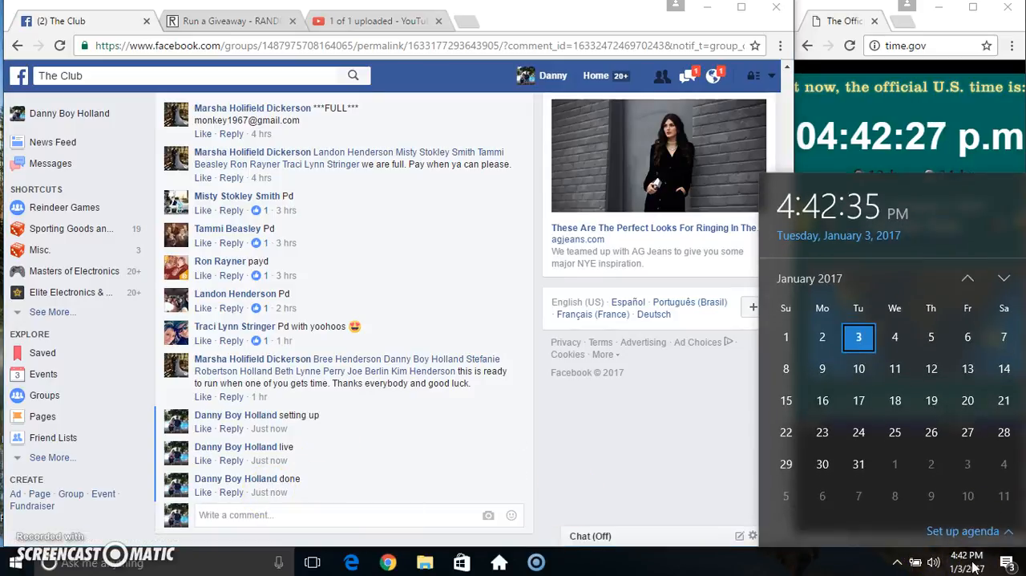